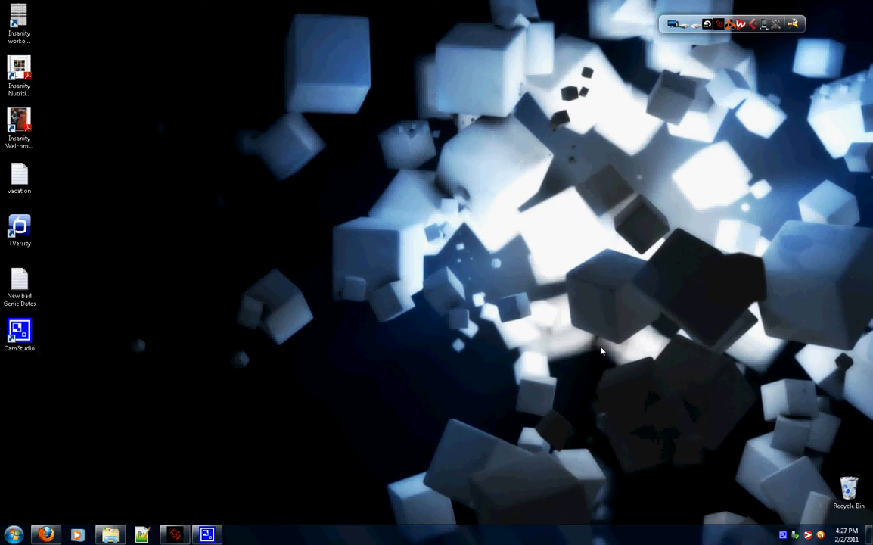
pyautogui.moveTo(492, 264)
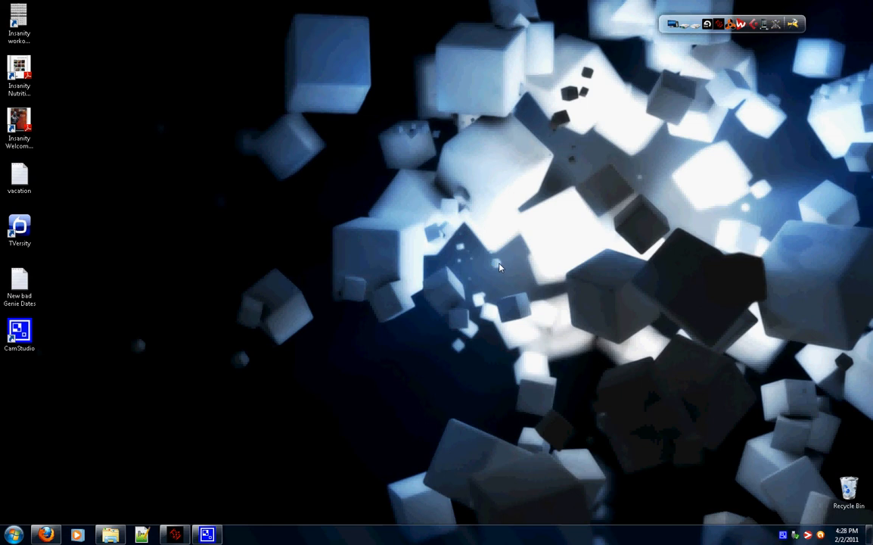
# - Launch Firefox and load serato.com, showing the Numark NS6 announcement for ITCH
pyautogui.click(46, 535)
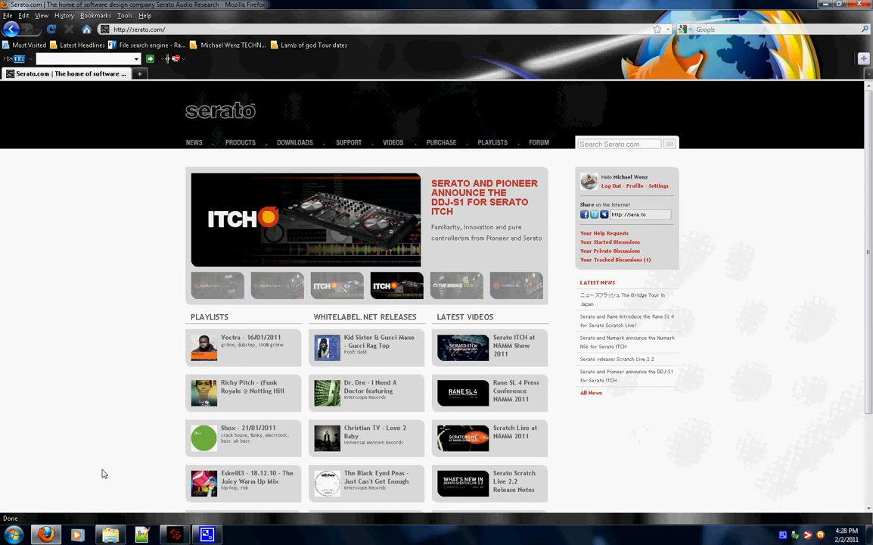
pyautogui.moveTo(148, 375)
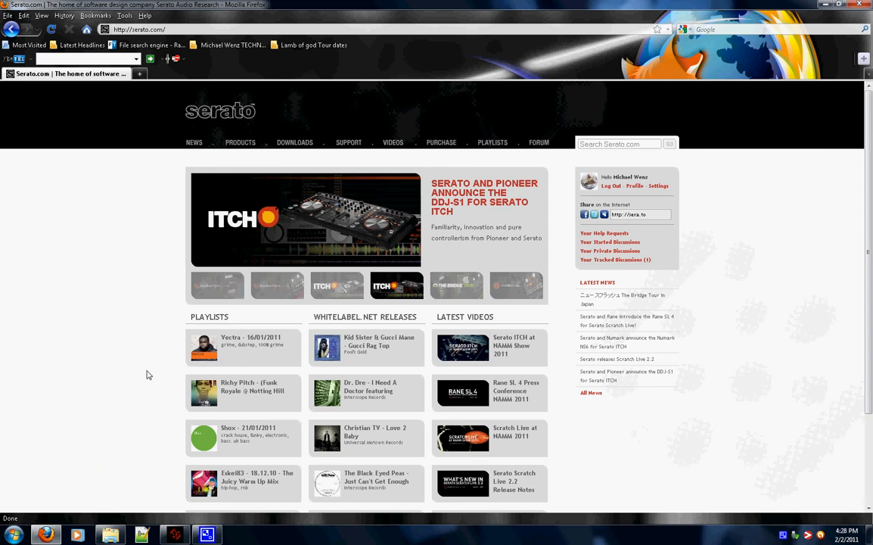
pyautogui.moveTo(132, 379)
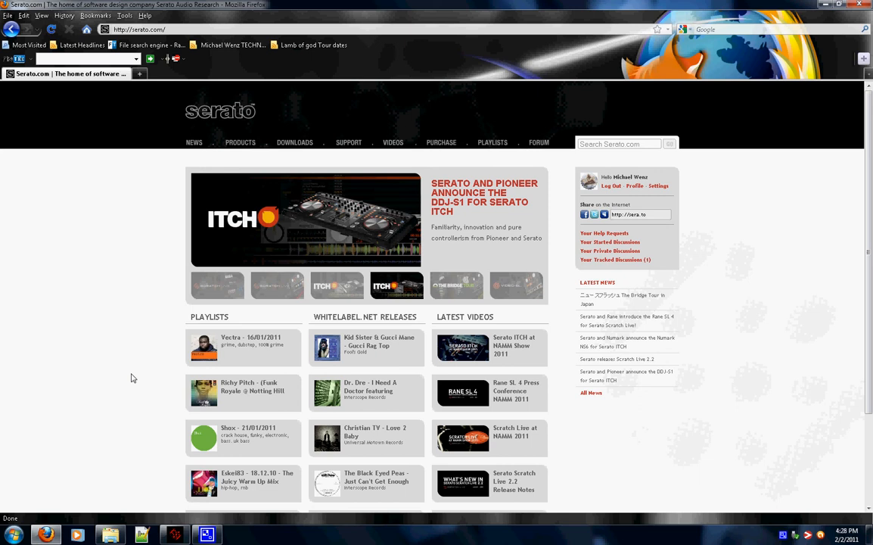
pyautogui.click(456, 286)
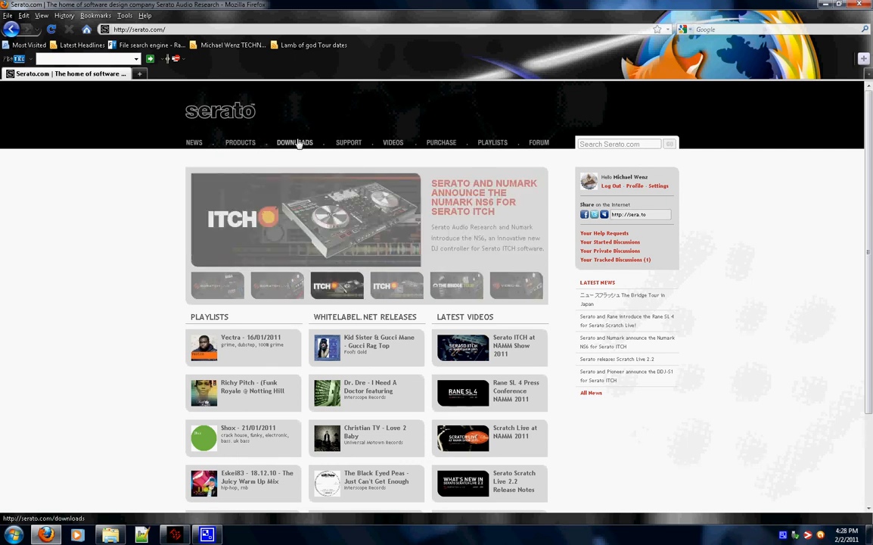
# - From the Downloads page, request the Scratch Live 2.2 Windows installer zip
pyautogui.click(295, 142)
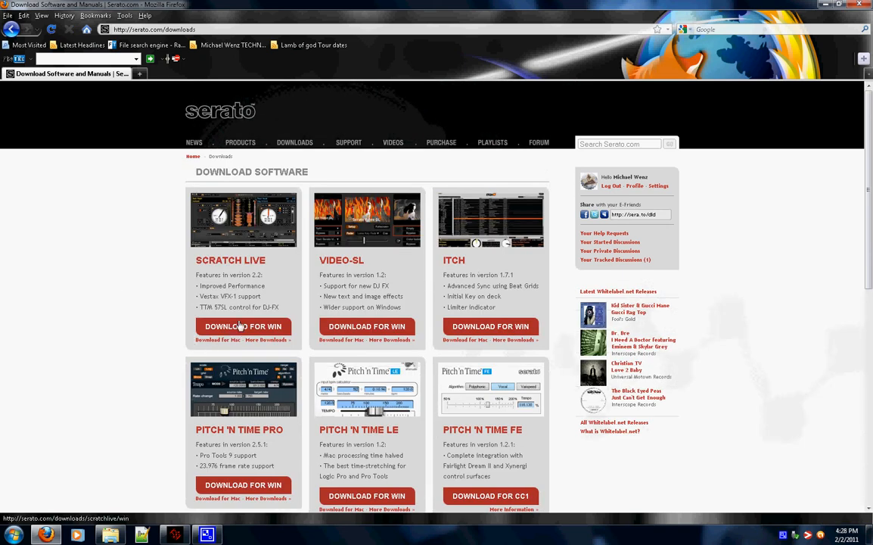
pyautogui.click(243, 326)
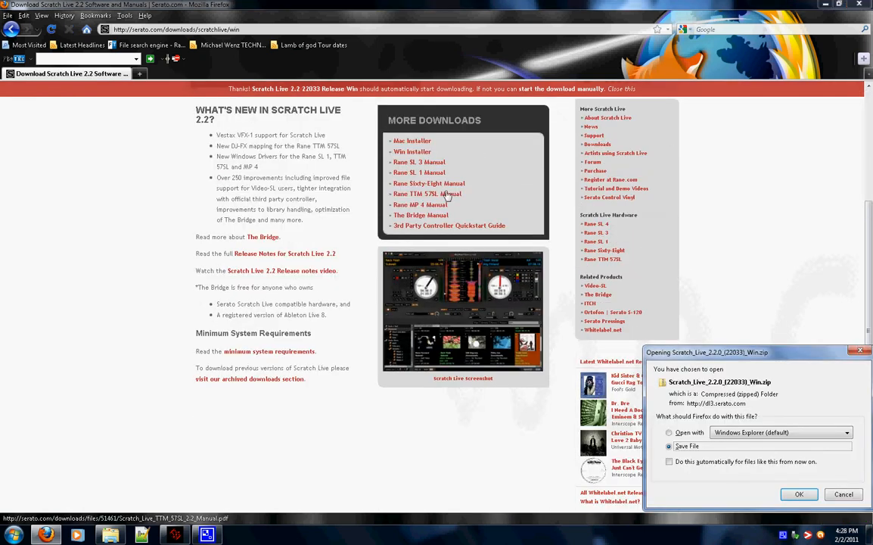
pyautogui.moveTo(645, 526)
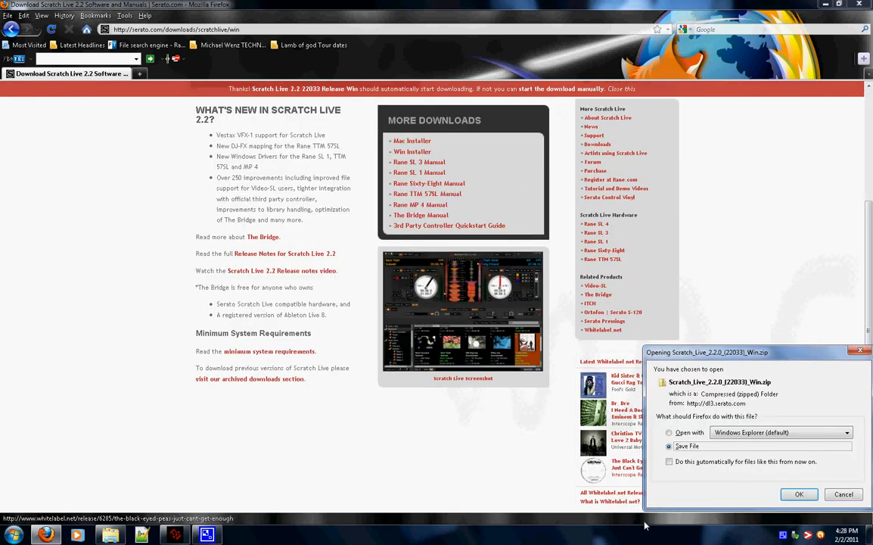
pyautogui.moveTo(863, 491)
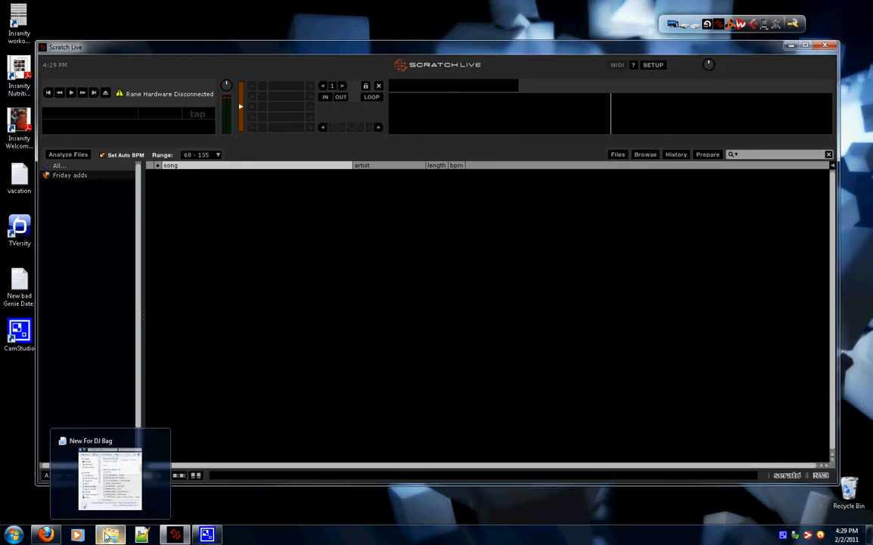
# - Add a crate named 'crate 1' and bring up the New For DJ Bag folder in Explorer
pyautogui.click(110, 473)
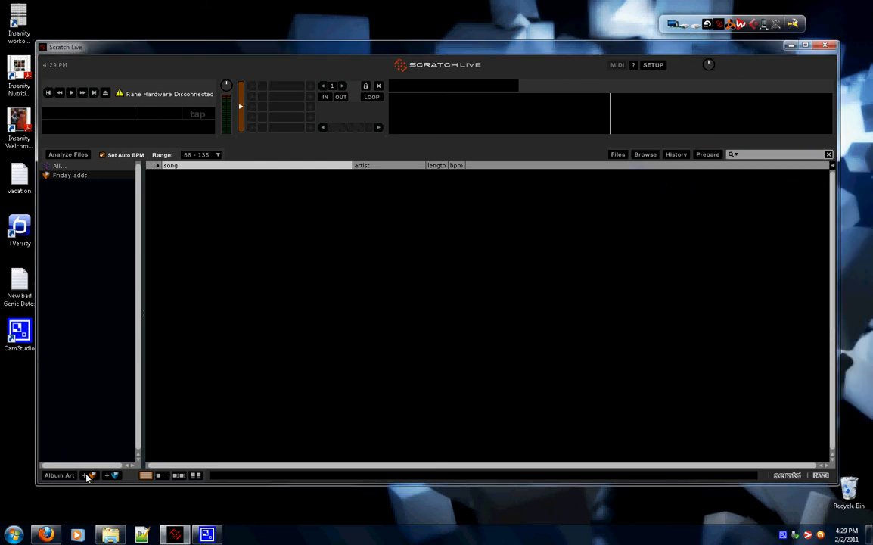
pyautogui.click(90, 475)
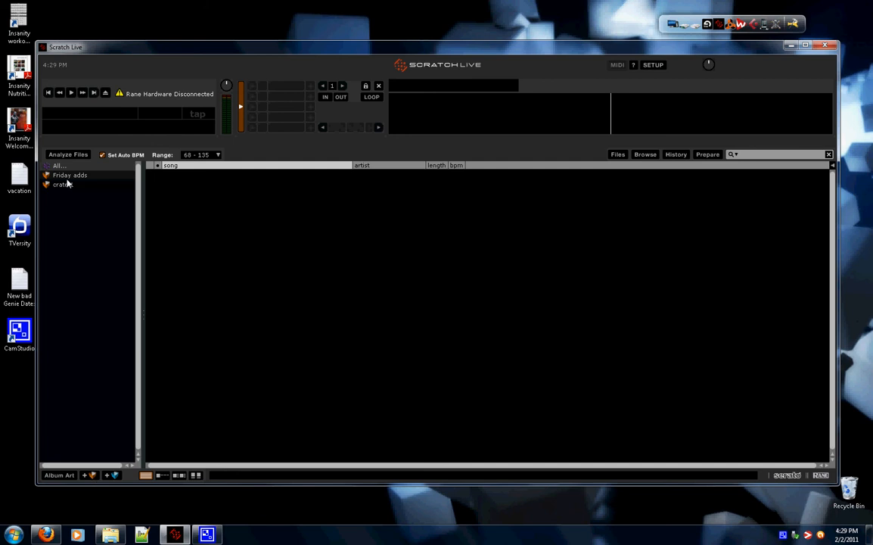
pyautogui.click(62, 184)
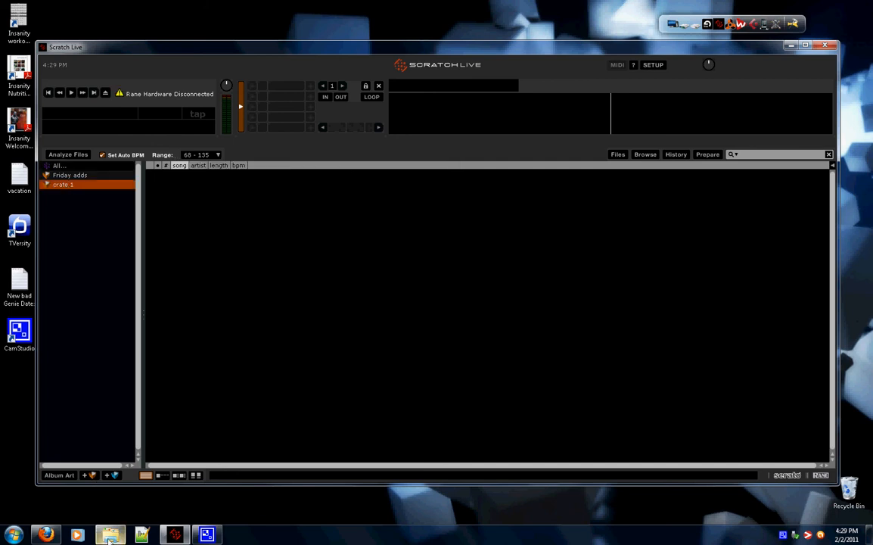
pyautogui.click(110, 534)
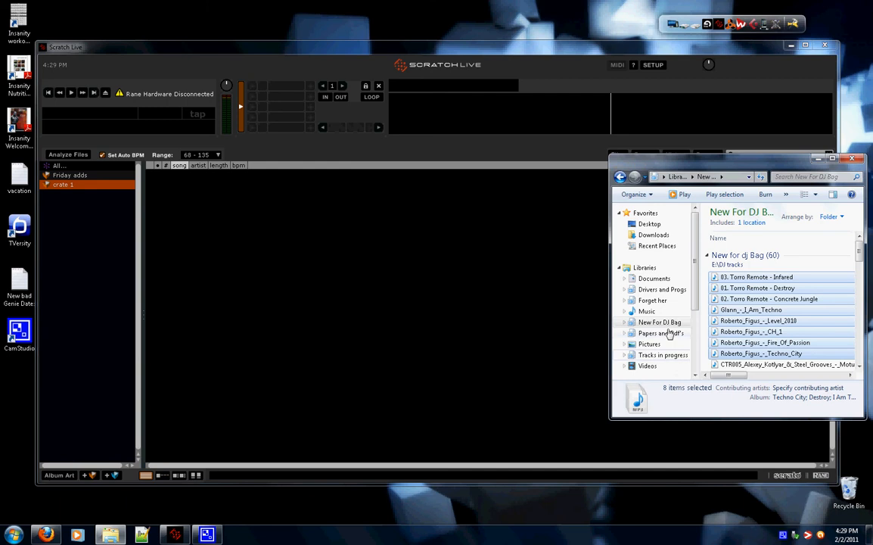
pyautogui.moveTo(757, 284)
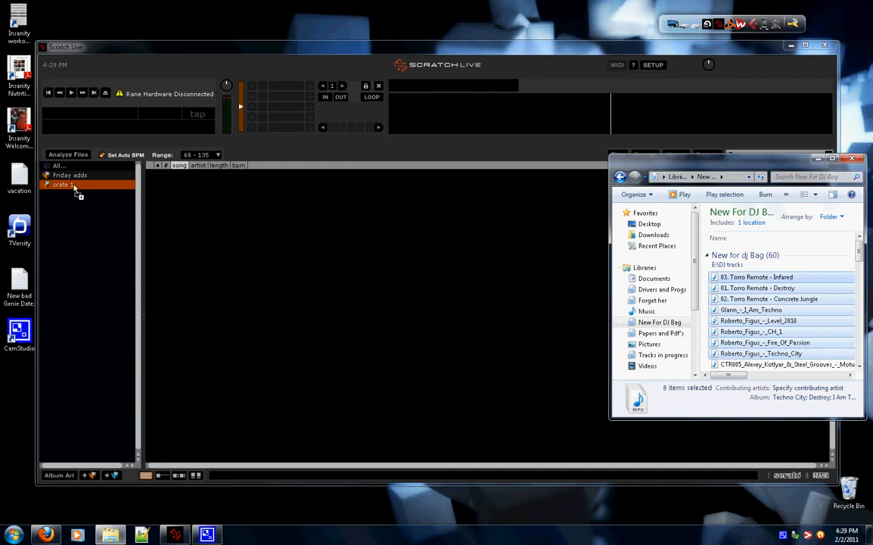
# - Drop the eight DJ Bag tracks into crate 1 and move Fire Of Passion to row 2
pyautogui.click(63, 184)
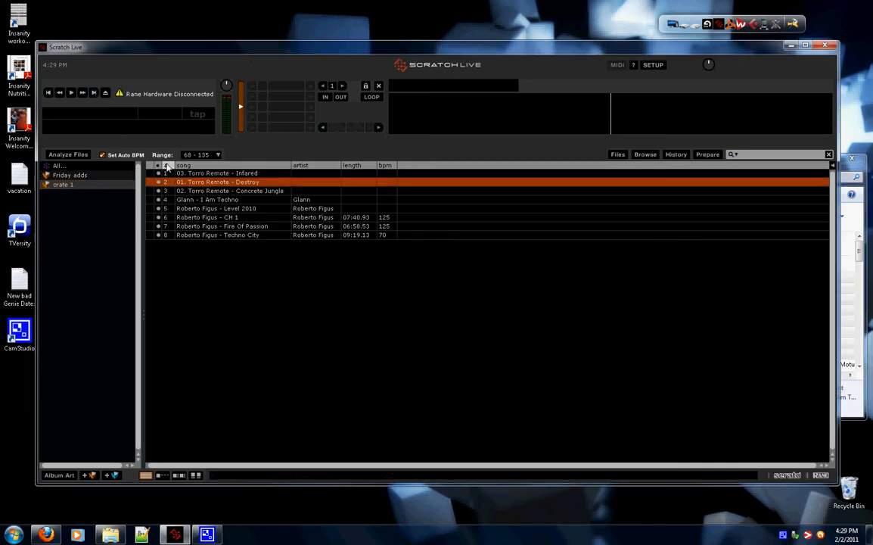
pyautogui.click(207, 217)
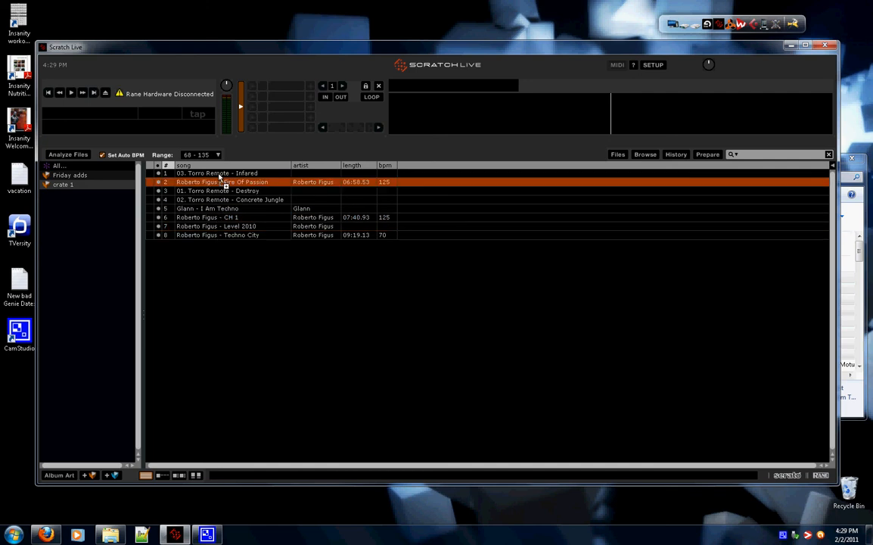
pyautogui.moveTo(322, 230)
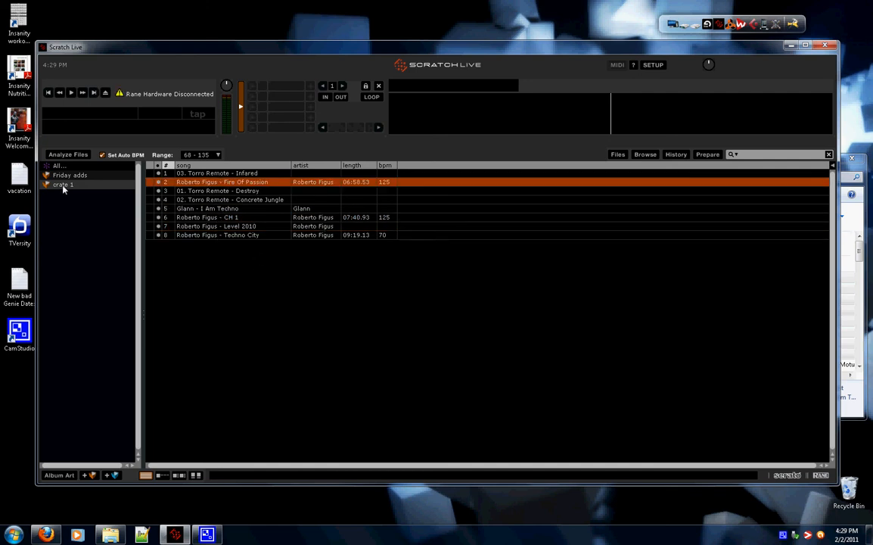
# - Analyze crate 1's eight tracks for length and BPM, then dismiss the analysis panel
pyautogui.moveTo(63, 184); pyautogui.dragTo(106, 186)
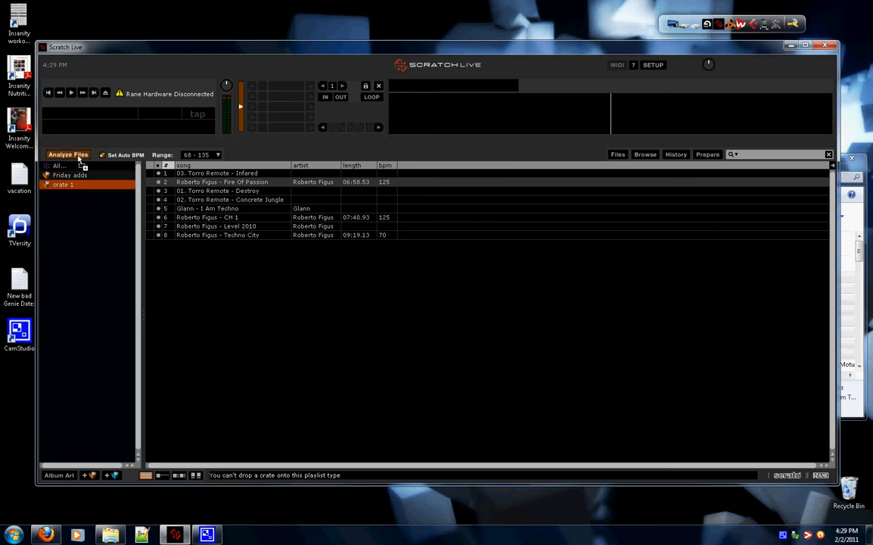
pyautogui.click(68, 155)
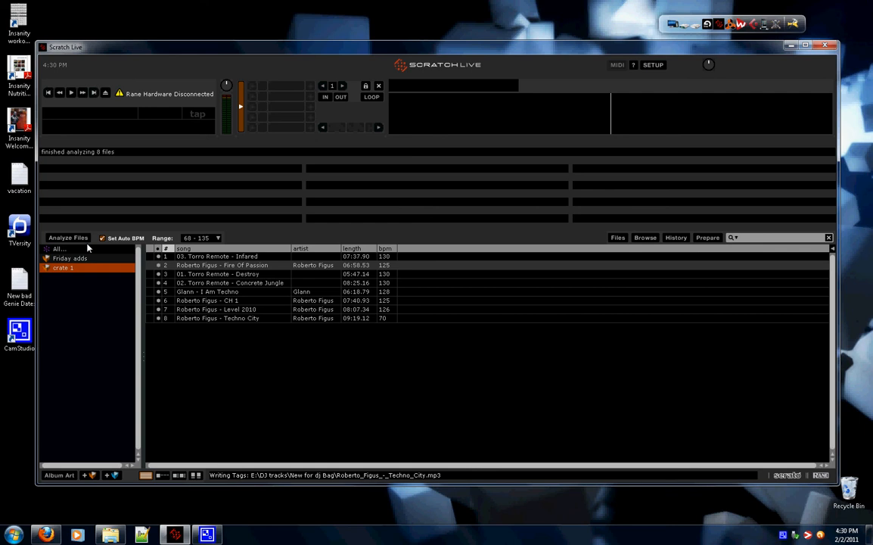
pyautogui.click(229, 282)
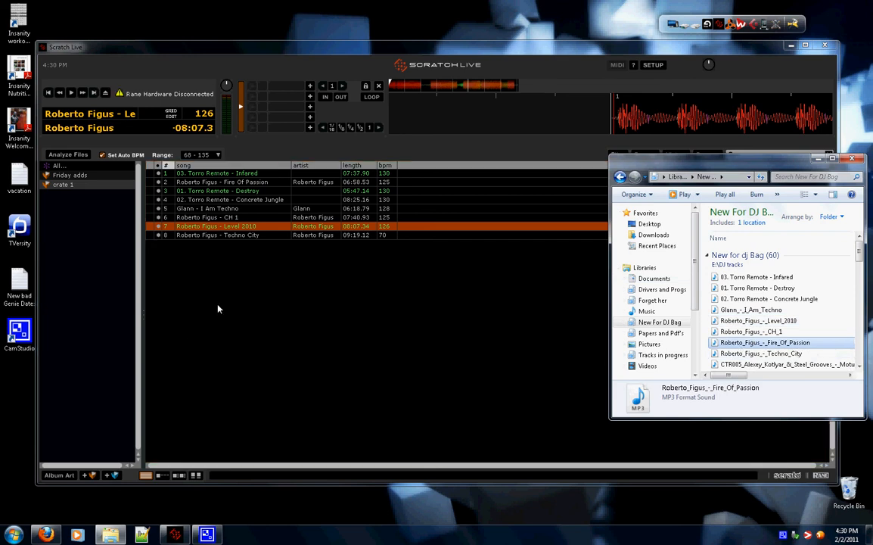
pyautogui.click(761, 353)
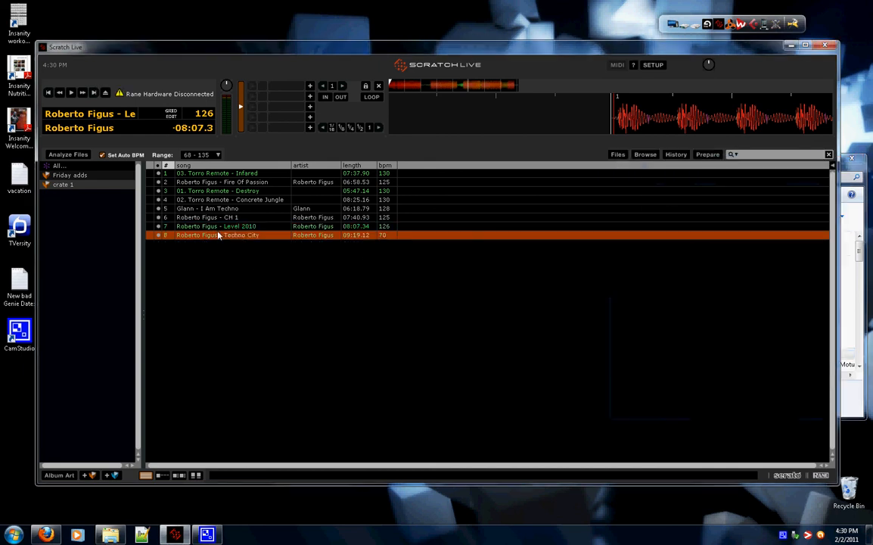
pyautogui.doubleClick(217, 235)
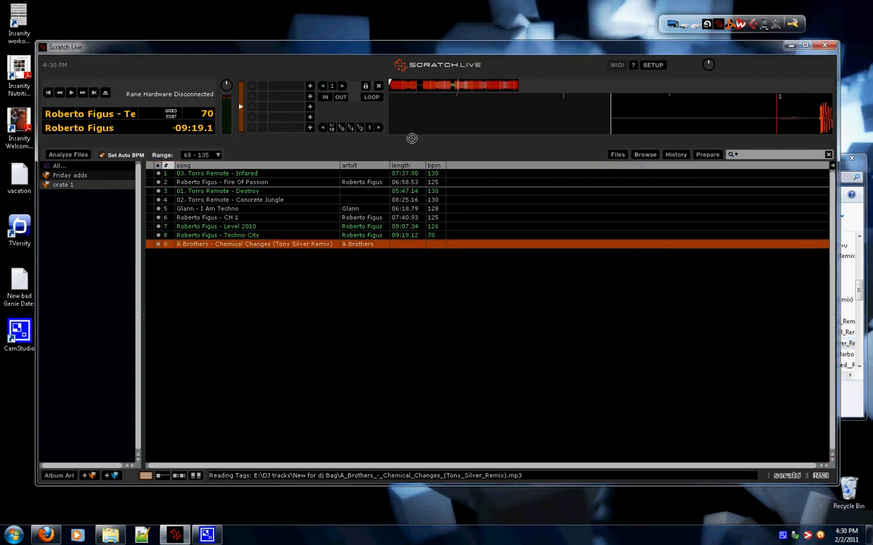
pyautogui.doubleClick(253, 244)
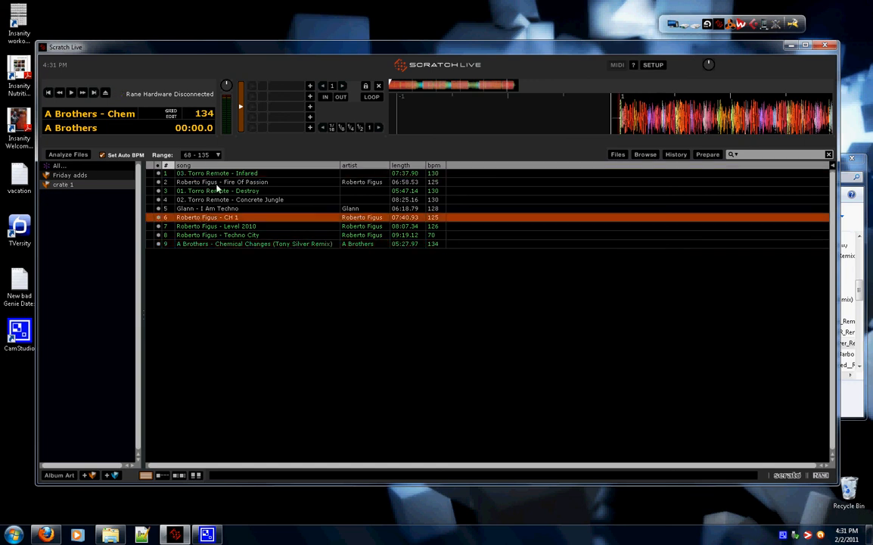
pyautogui.click(222, 181)
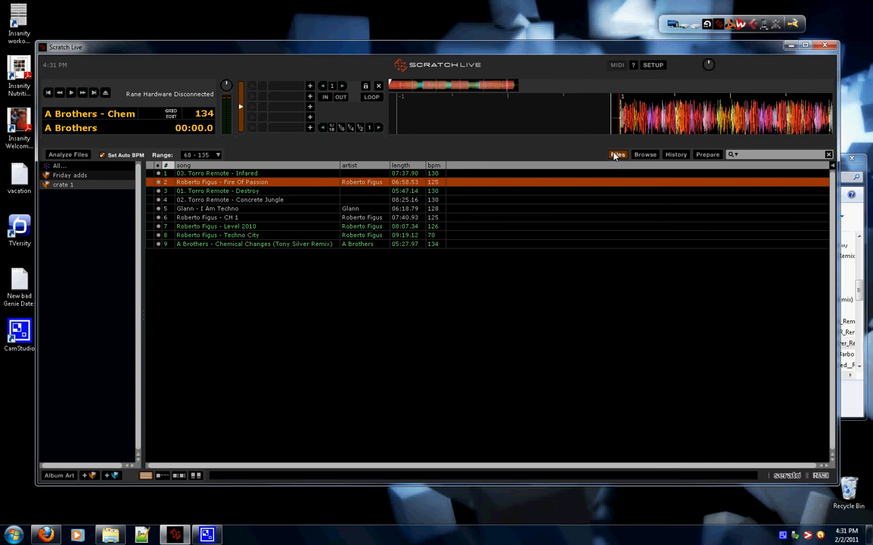
# - Copy crate 1 onto Removable Disk (G:) from the Files panel and confirm the copy
pyautogui.click(617, 154)
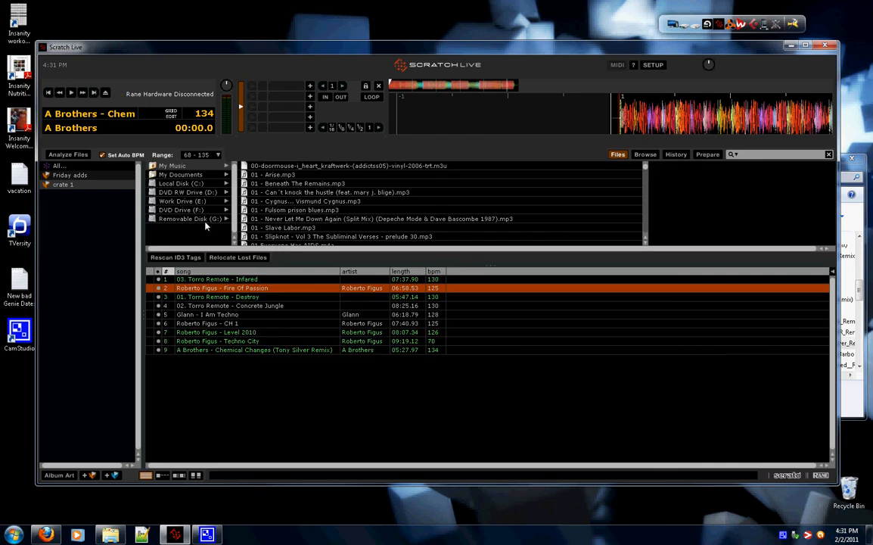
pyautogui.click(189, 218)
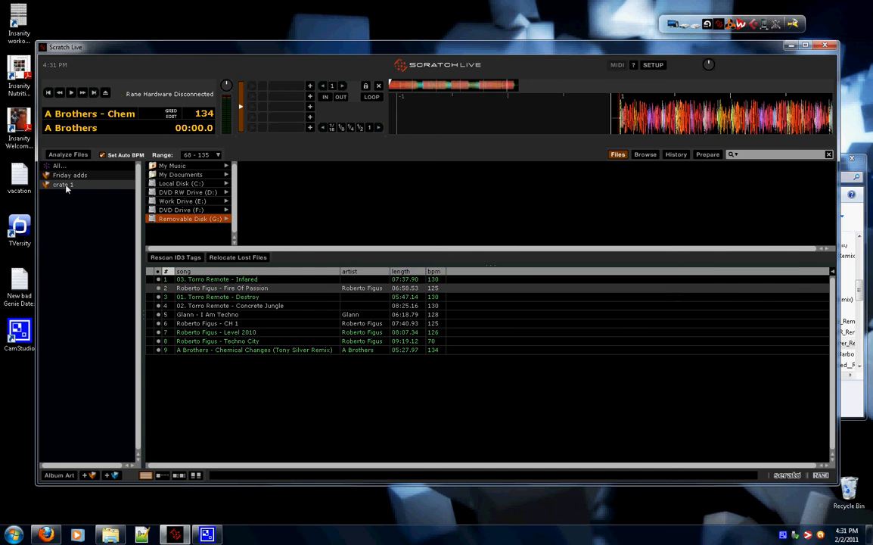
pyautogui.click(64, 184)
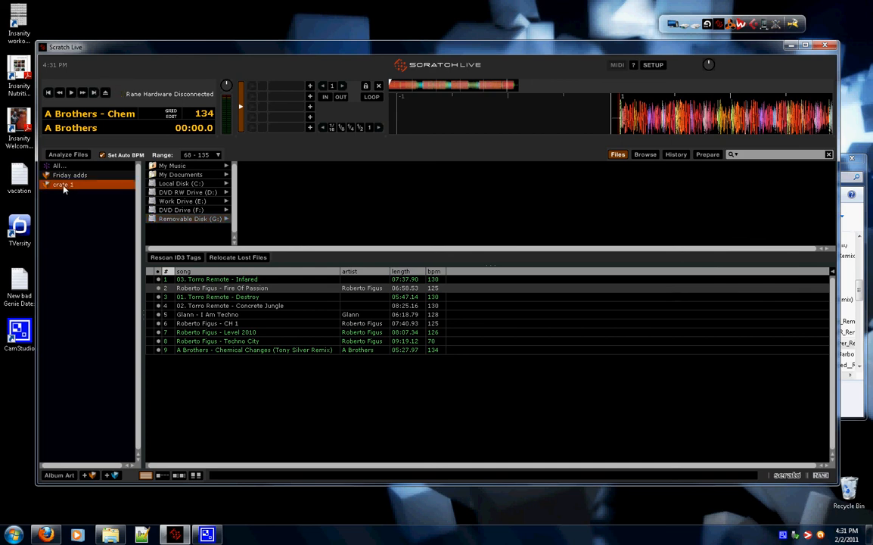
pyautogui.moveTo(63, 186); pyautogui.dragTo(175, 231)
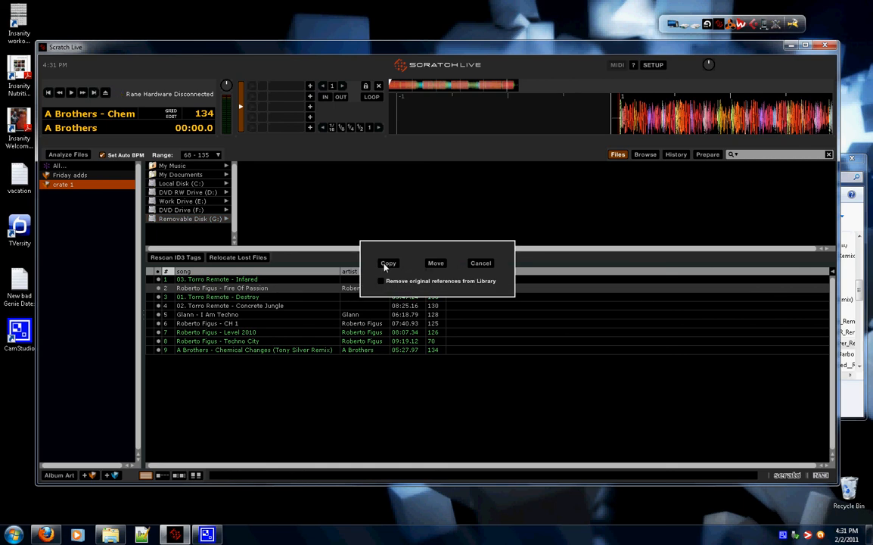
pyautogui.click(388, 263)
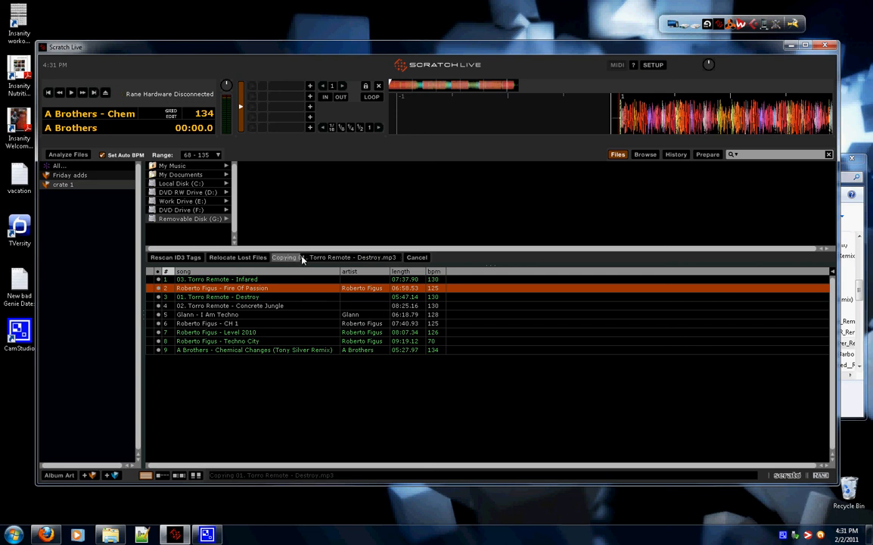
# - Refresh the Files panel and view Removable Disk (G:) to reveal the crate 1 folder
pyautogui.click(617, 155)
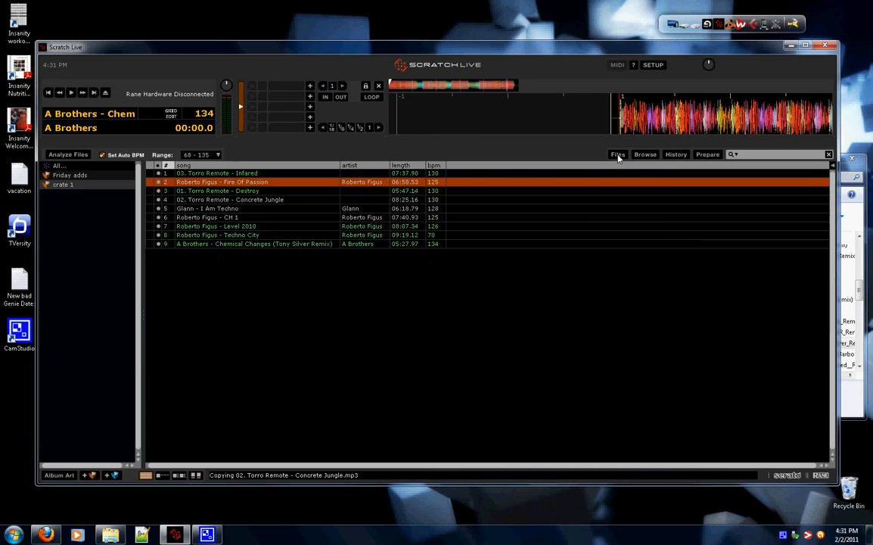
pyautogui.click(618, 154)
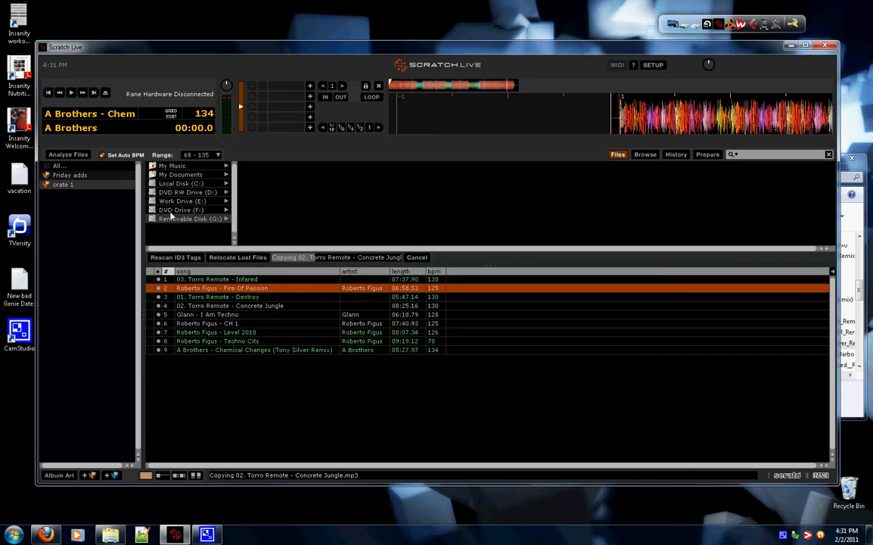
pyautogui.click(187, 219)
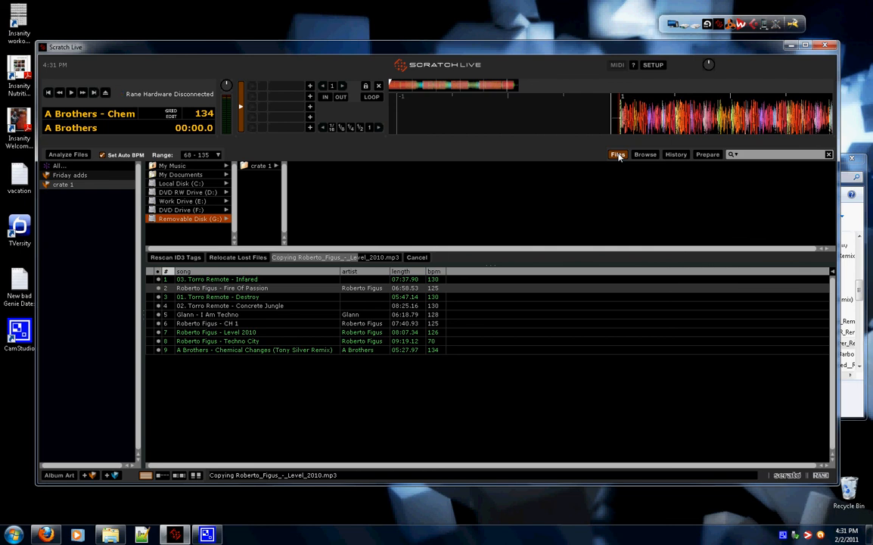
pyautogui.moveTo(291, 481)
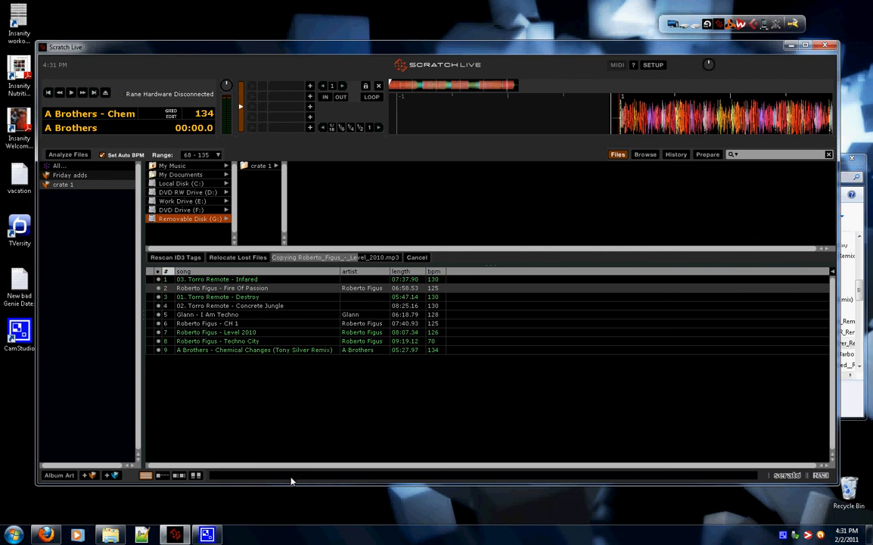
pyautogui.moveTo(296, 481)
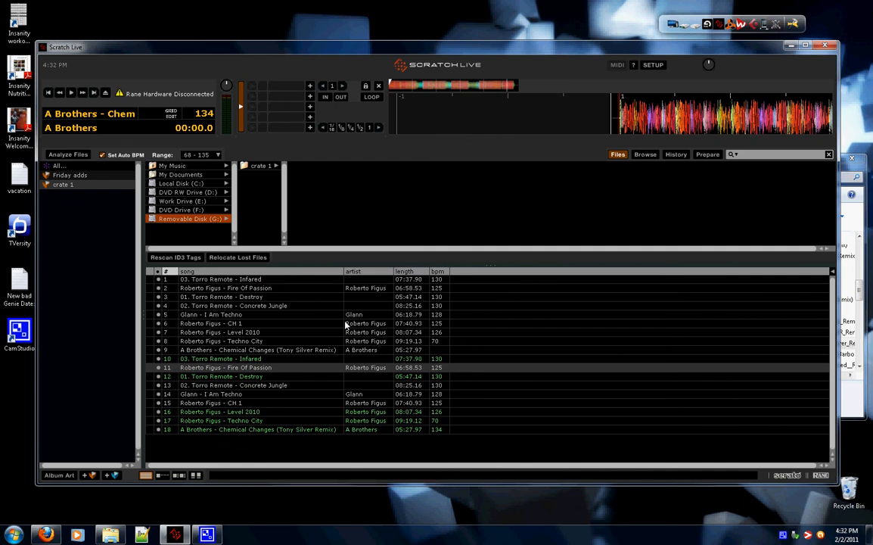
pyautogui.moveTo(541, 263)
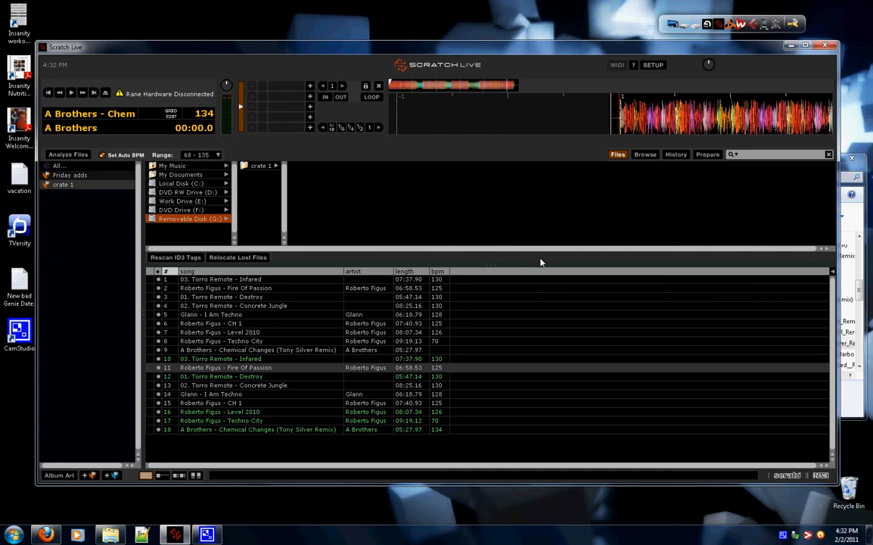
# - Add a location column to the track list and review crate 1's file paths
pyautogui.rightClick(541, 271)
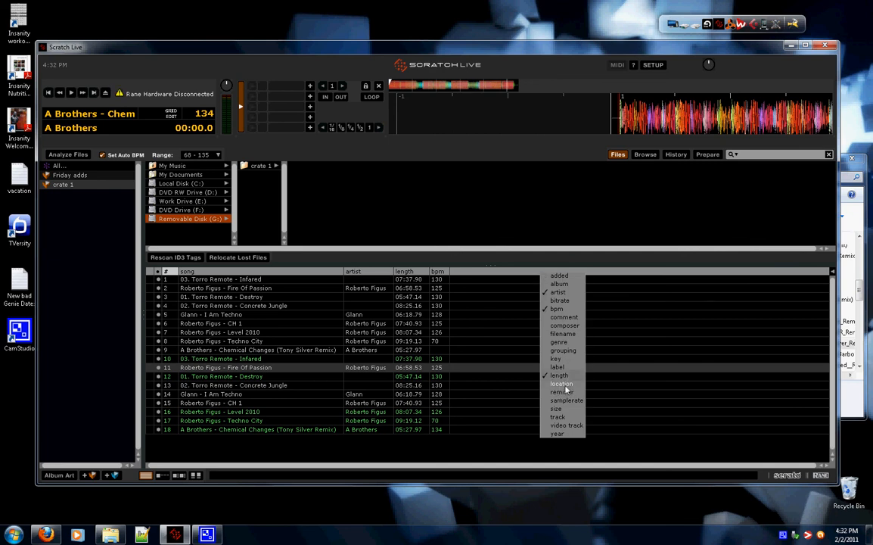
pyautogui.click(562, 384)
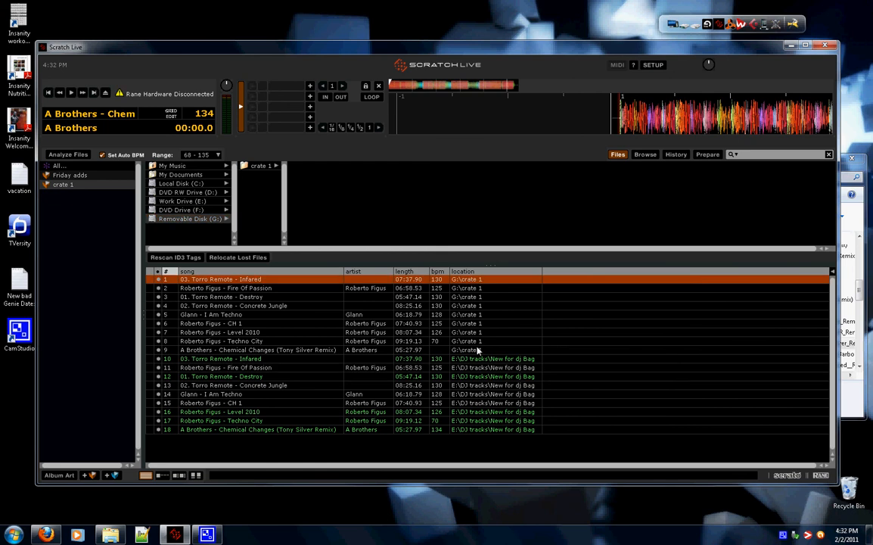
pyautogui.click(211, 394)
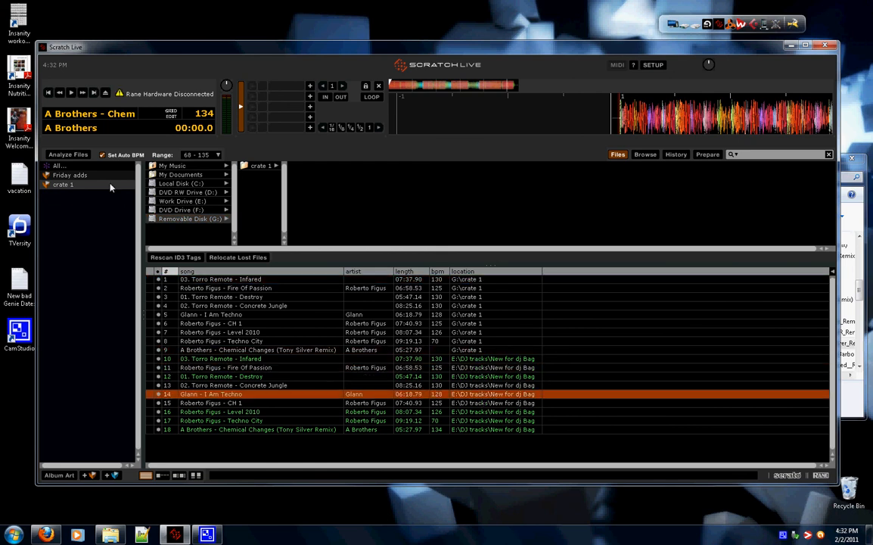
pyautogui.click(62, 184)
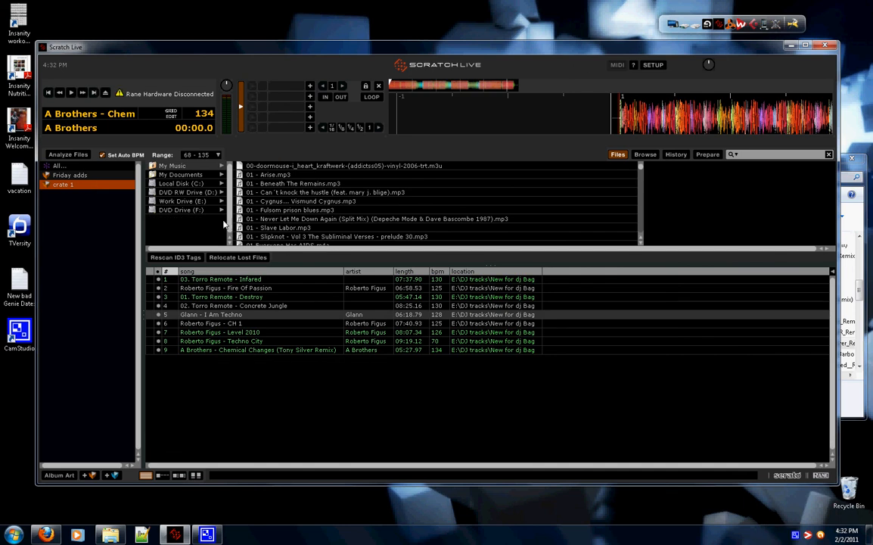
pyautogui.moveTo(784, 495)
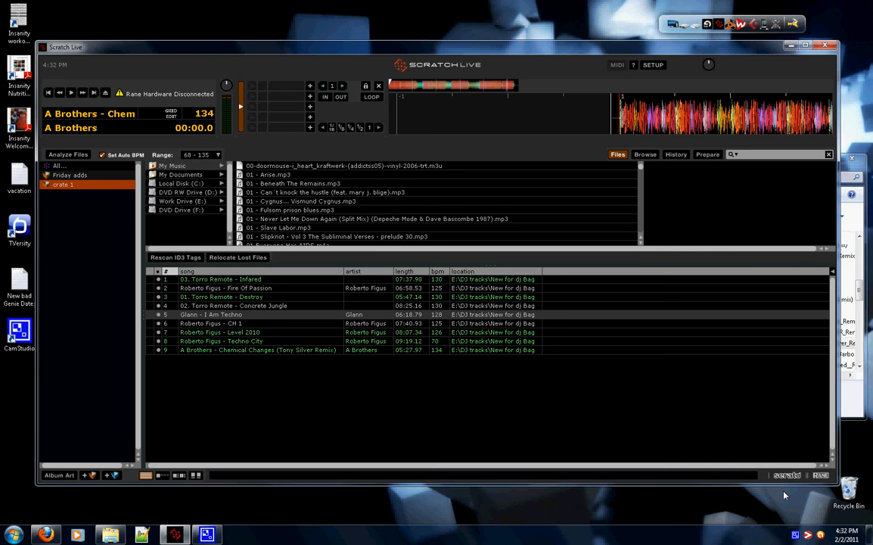
pyautogui.moveTo(796, 535)
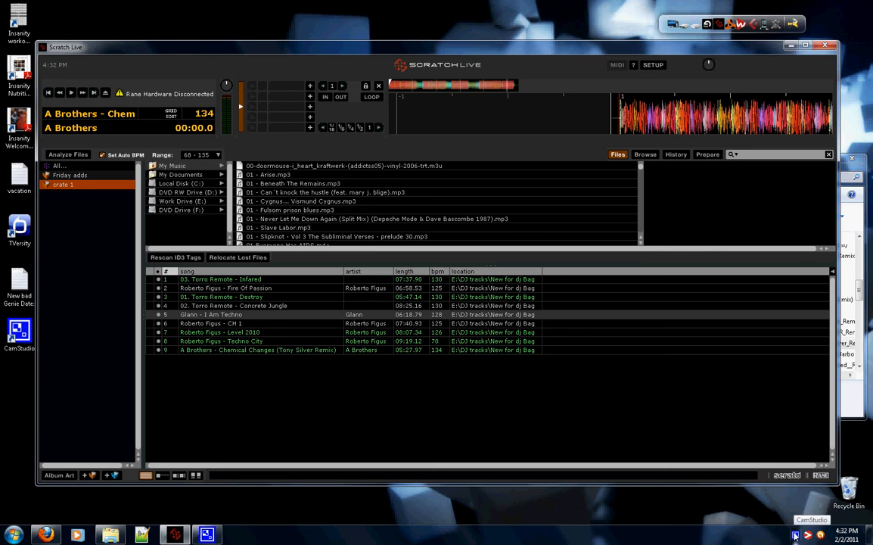
pyautogui.moveTo(289, 318)
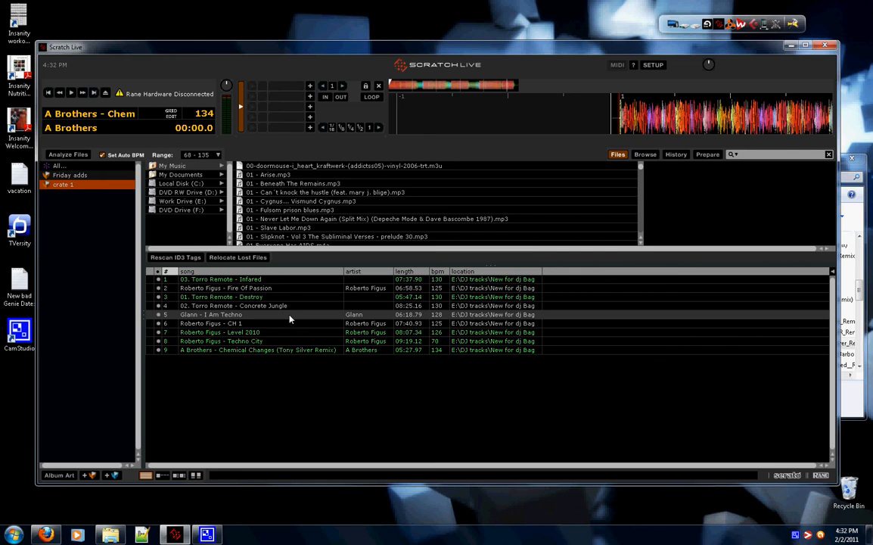
# - Load Glann - I Am Techno from crate 1 onto the deck at 128 BPM
pyautogui.click(219, 332)
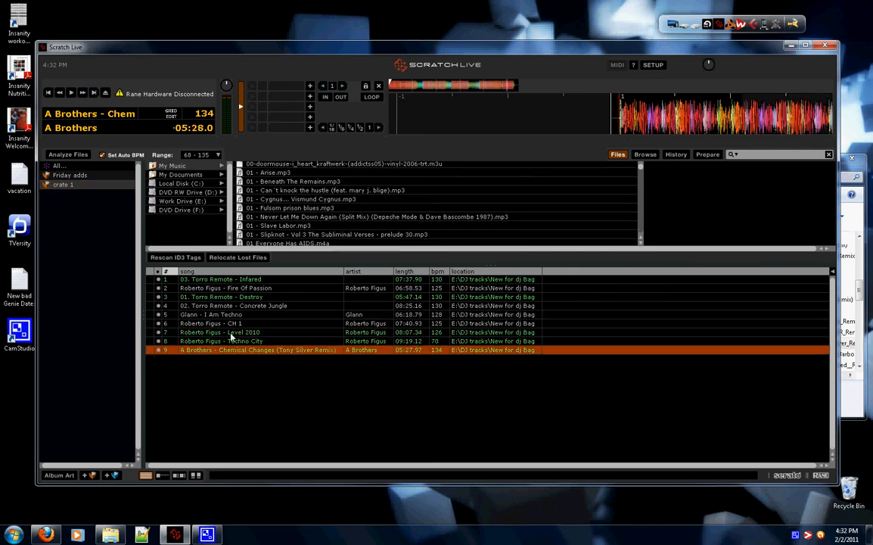
pyautogui.doubleClick(212, 314)
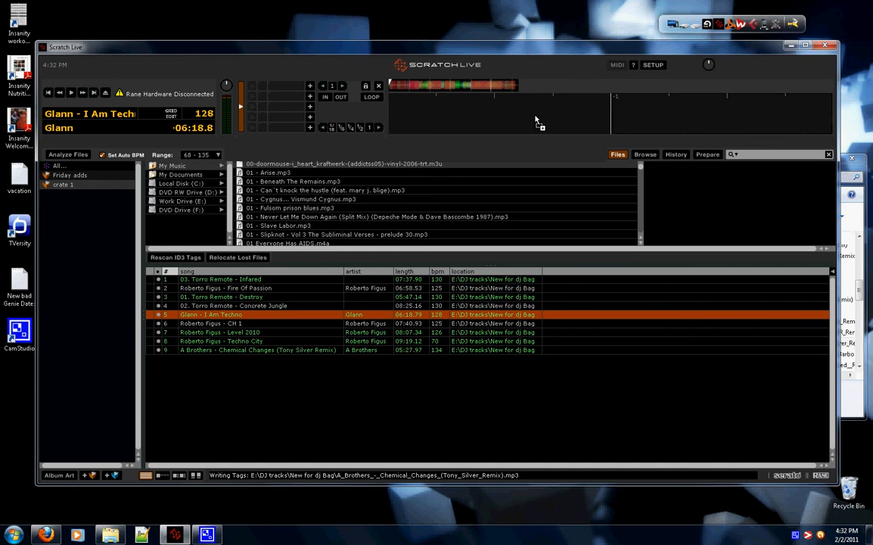